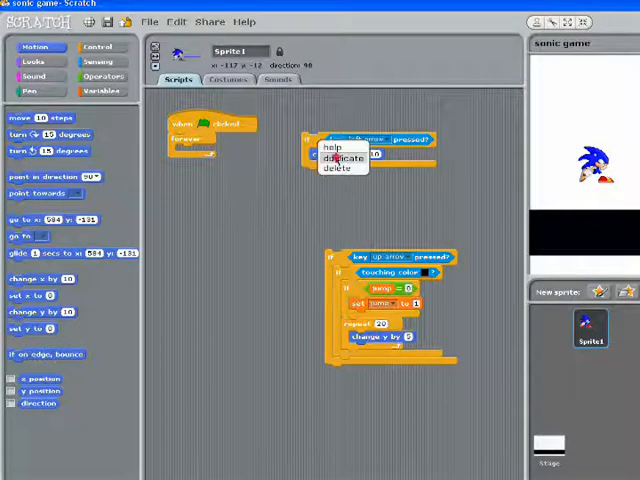
- Stack the 'key right arrow' and 'key left arrow' if-blocks with their x-movement together
left_click(344, 158)
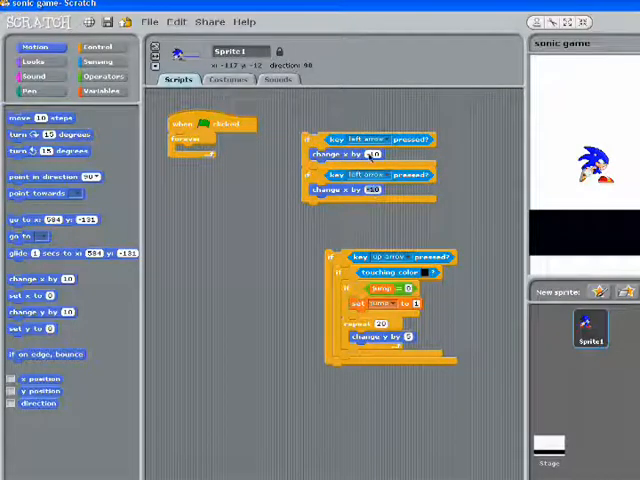
left_click(392, 140)
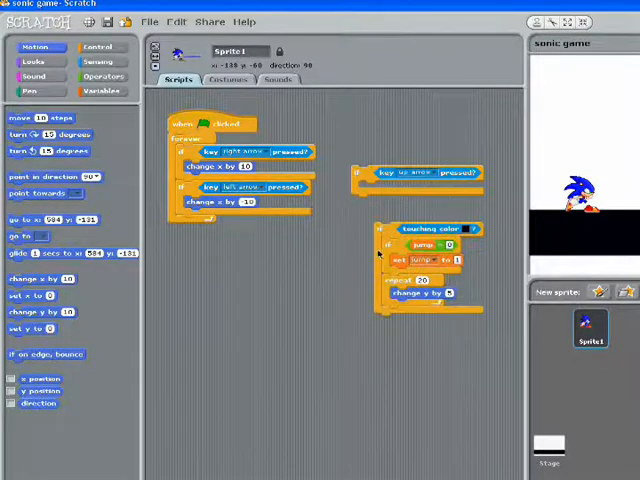
- Snap the left/right movement stack under the Sonic script's start block
left_click(100, 92)
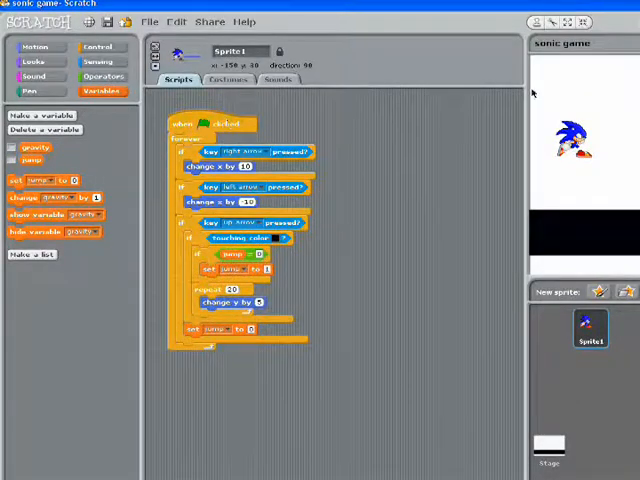
- Move the up-arrow jump and touching-colour gravity if-blocks into the forever loop
left_click(98, 46)
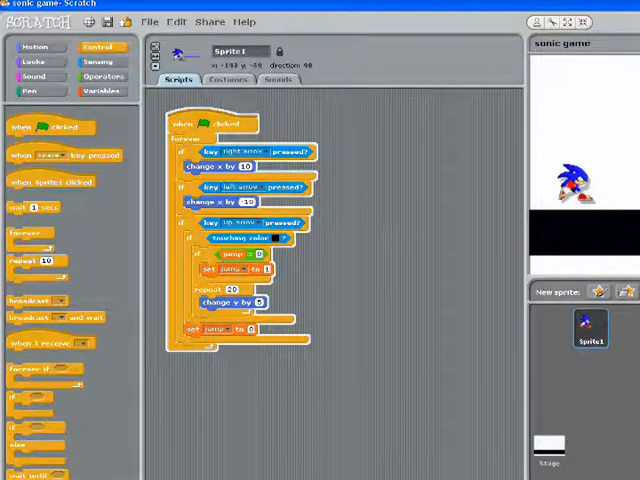